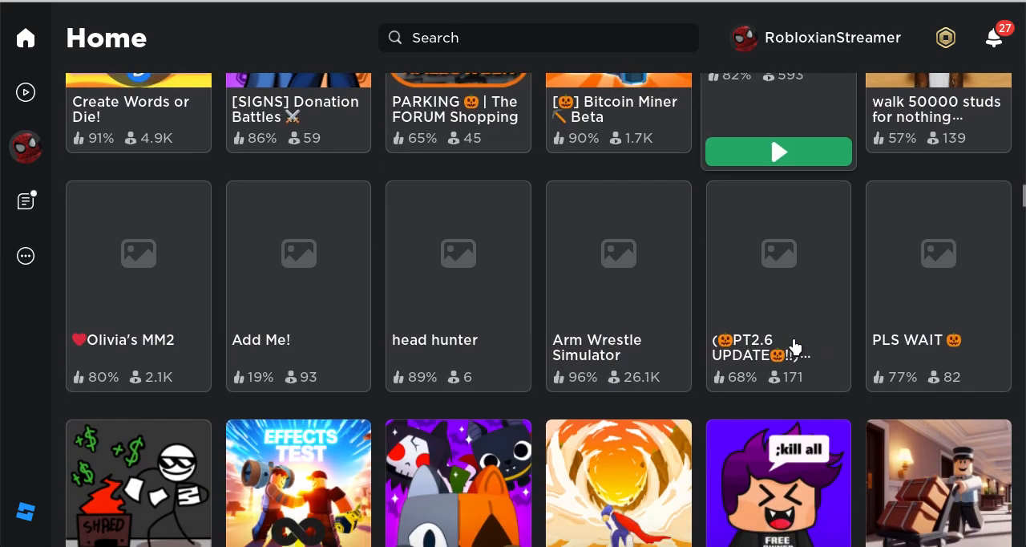
Step: Dismiss the friend's game card and scroll the Home page down to the Continue row of recent games
scroll(down, 3)
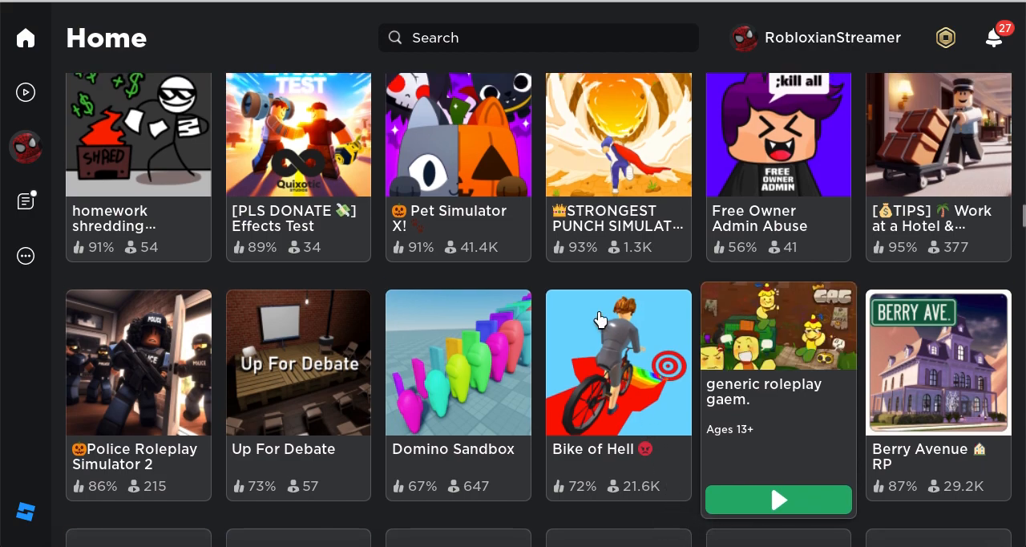
scroll(down, 3)
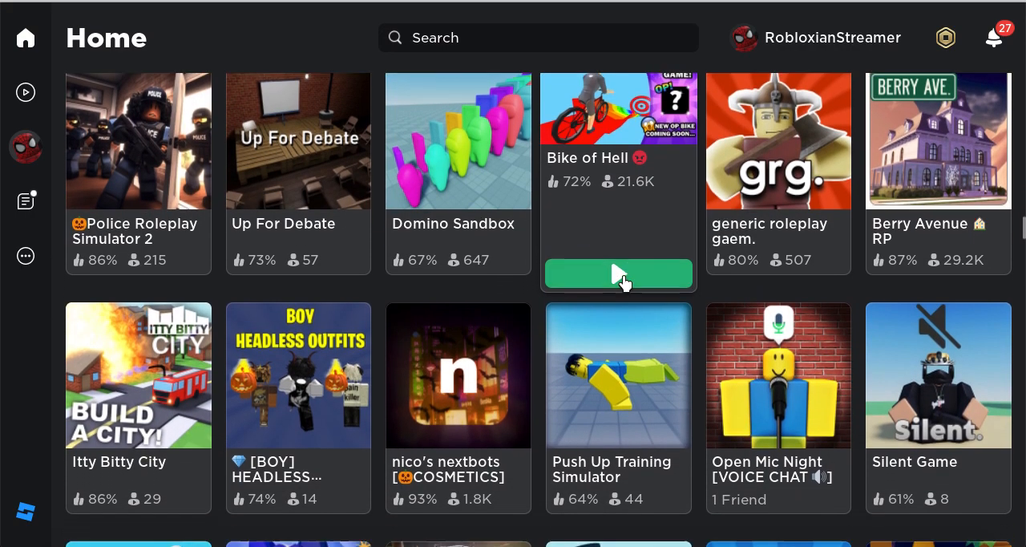
scroll(down, 3)
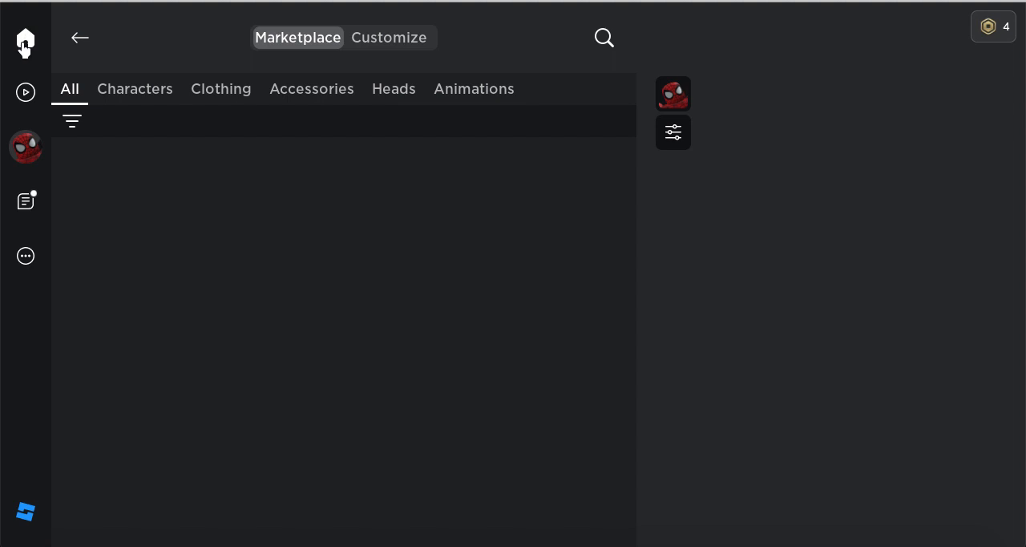
click(25, 42)
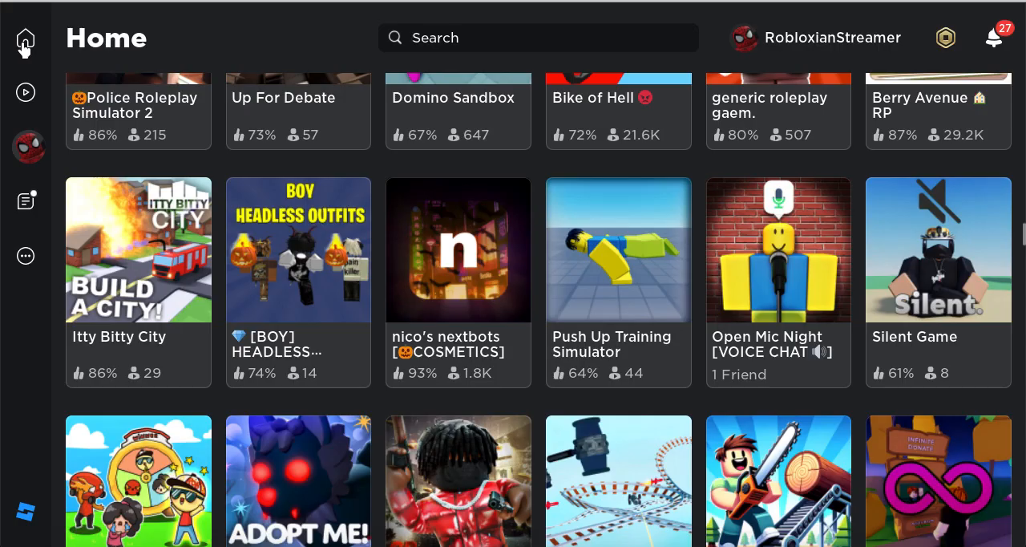
scroll(up, 3)
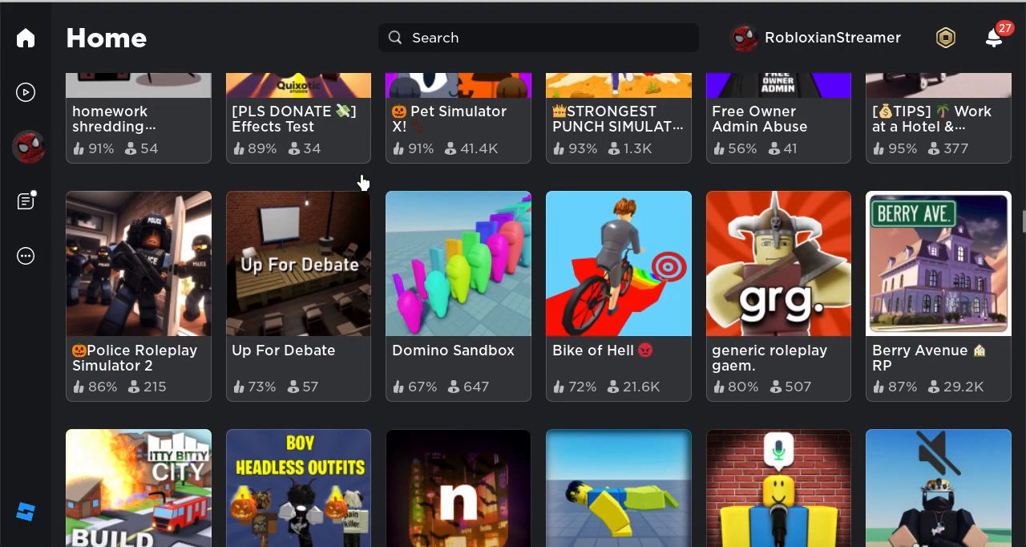
scroll(down, 3)
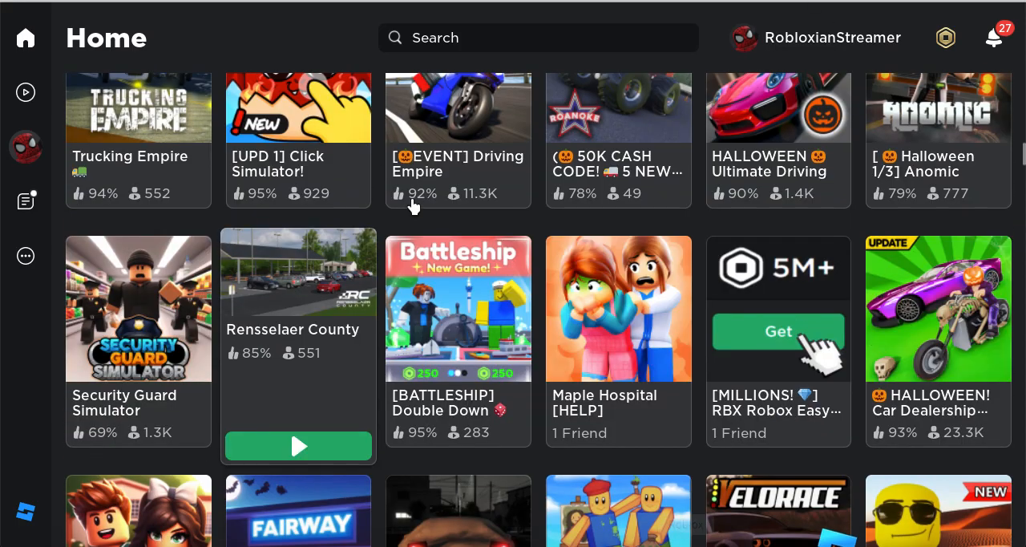
scroll(down, 3)
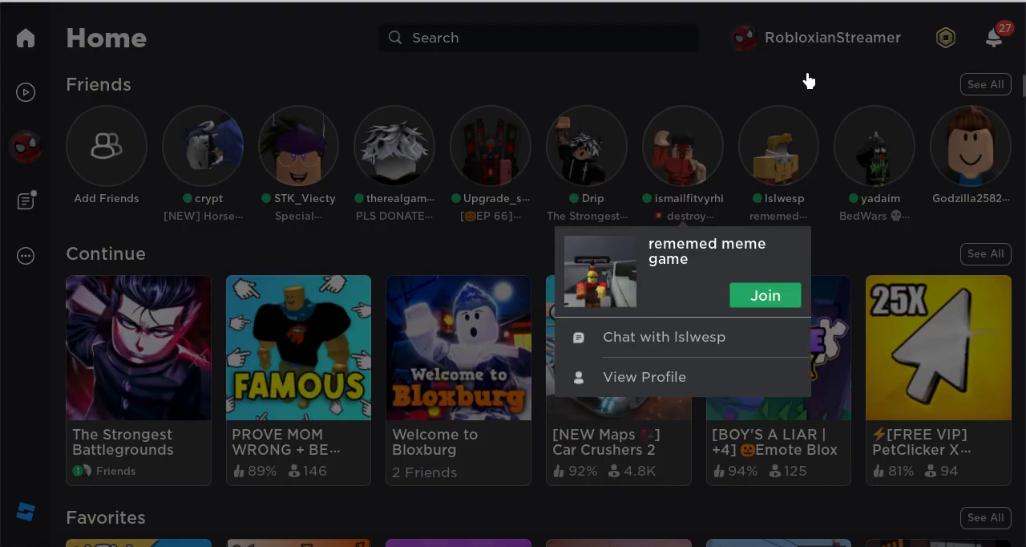
mouse_move(648, 109)
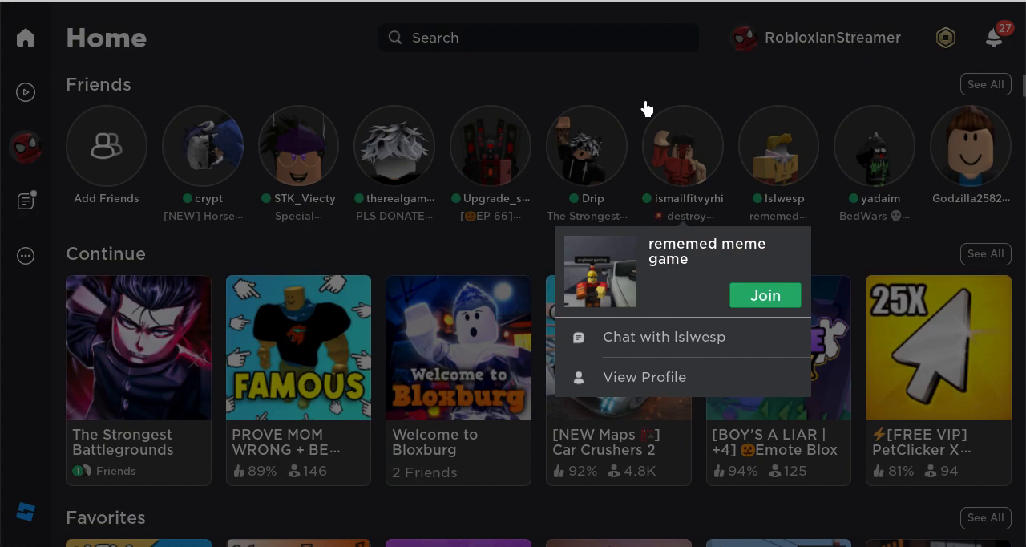
mouse_move(962, 337)
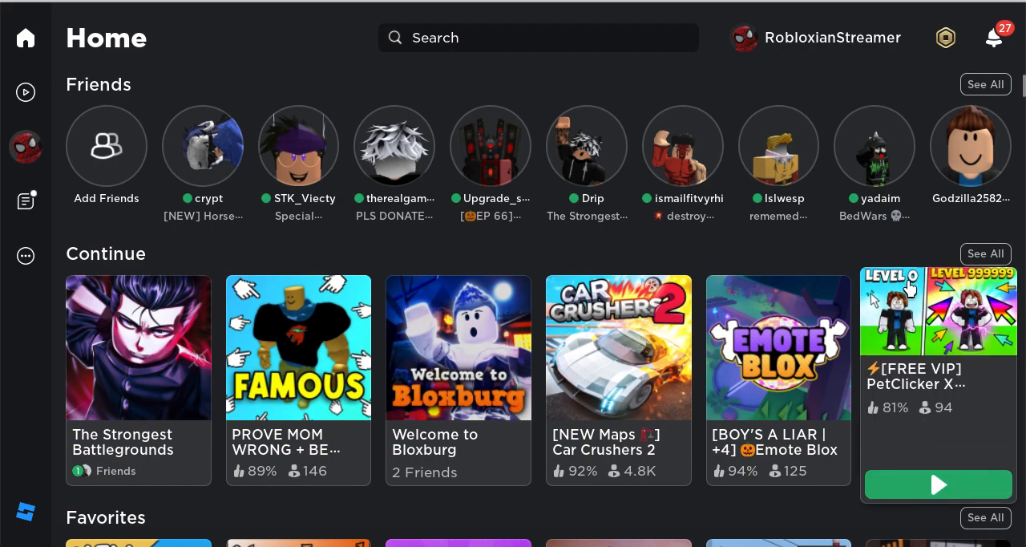
mouse_move(998, 257)
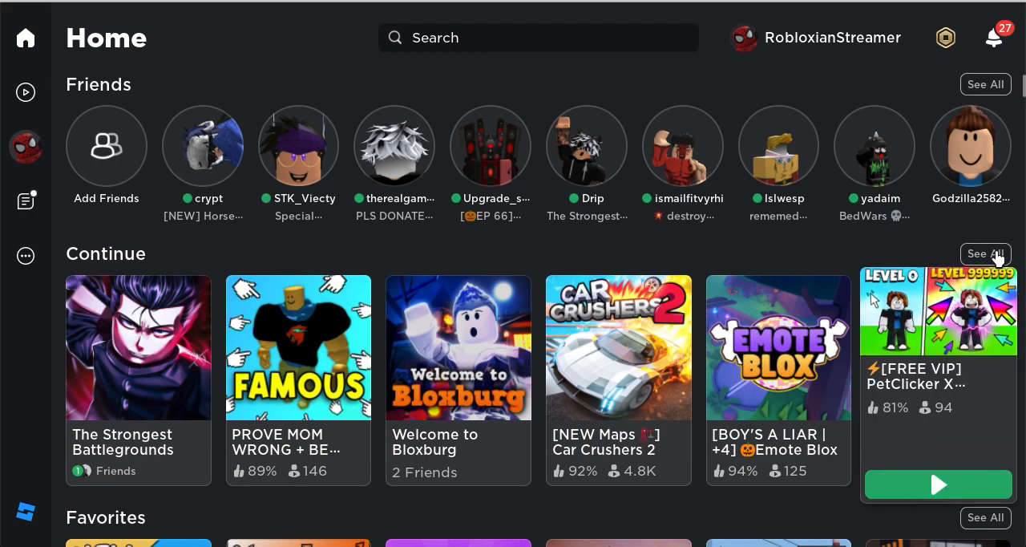
click(984, 254)
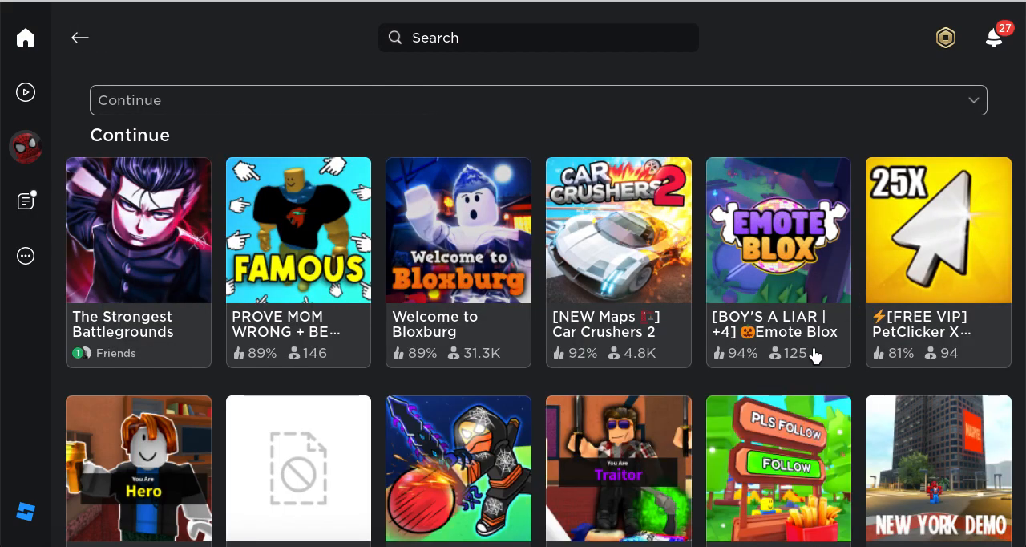
scroll(down, 3)
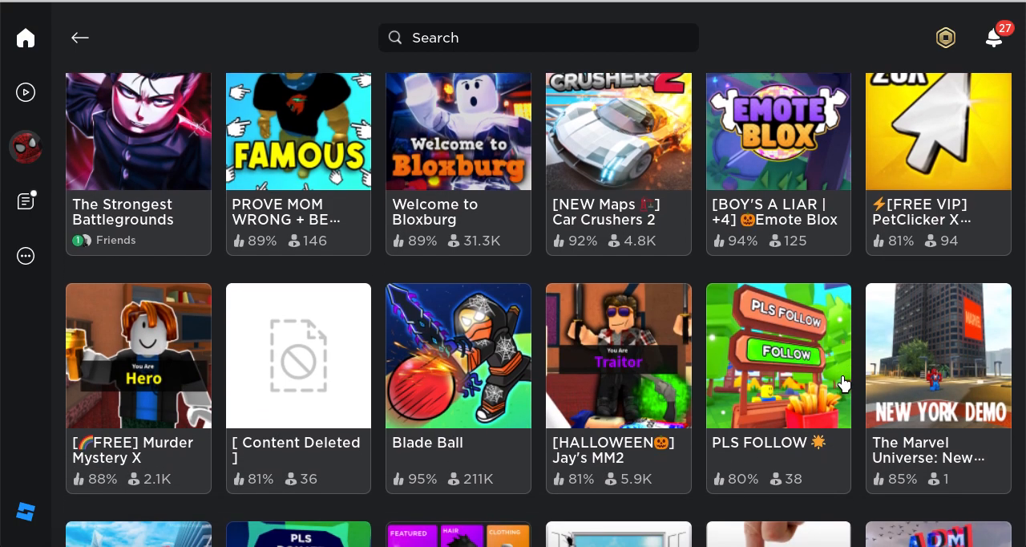
scroll(down, 3)
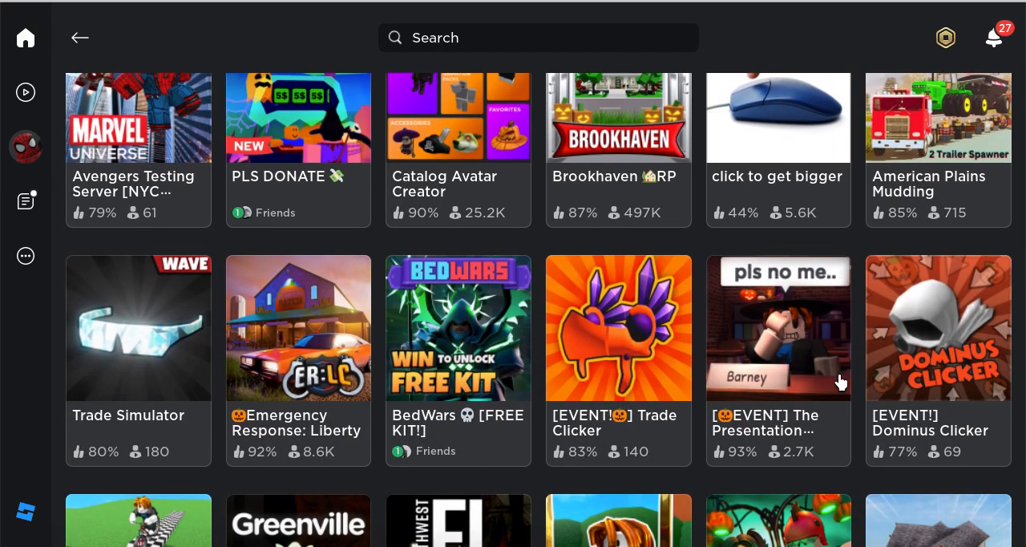
scroll(down, 3)
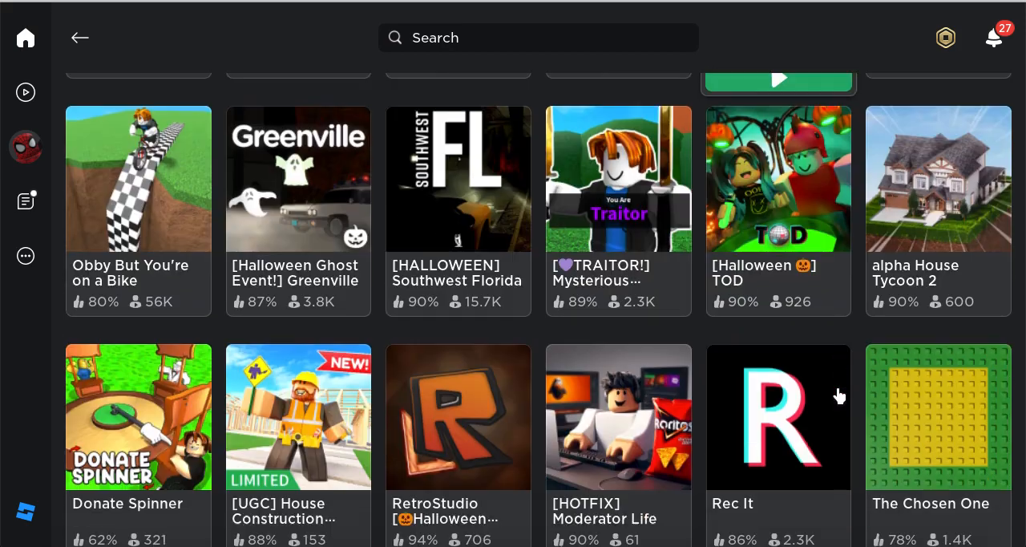
scroll(down, 3)
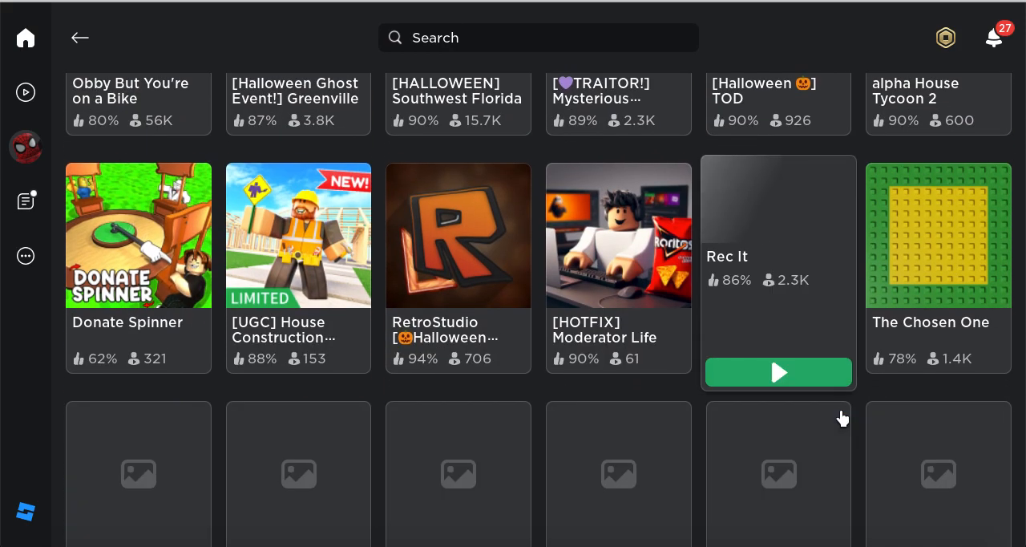
scroll(down, 3)
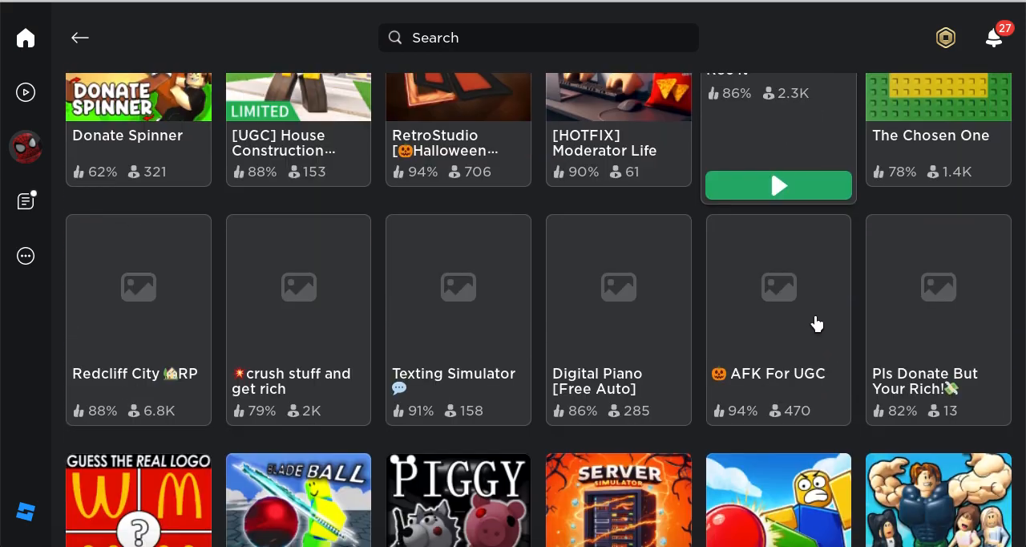
scroll(down, 3)
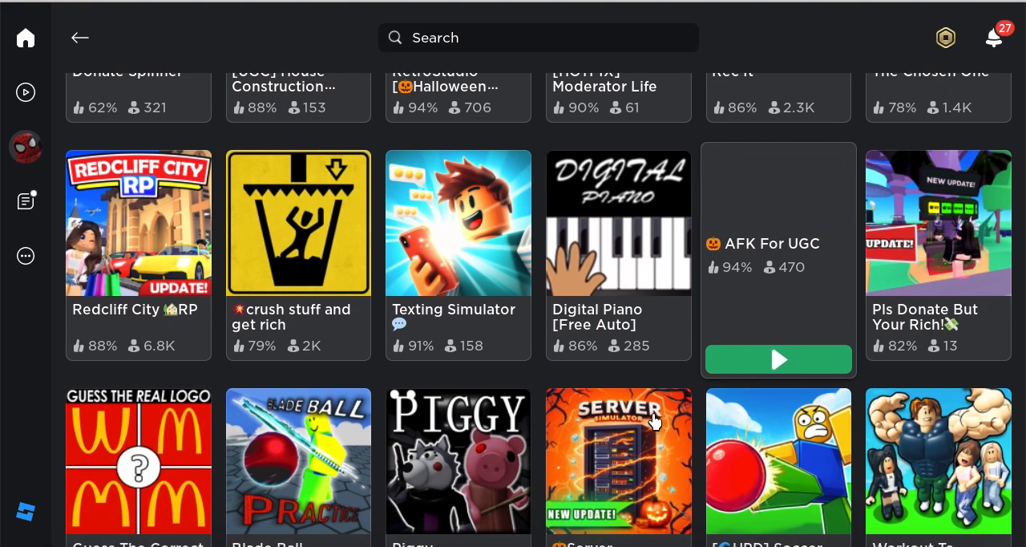
scroll(down, 3)
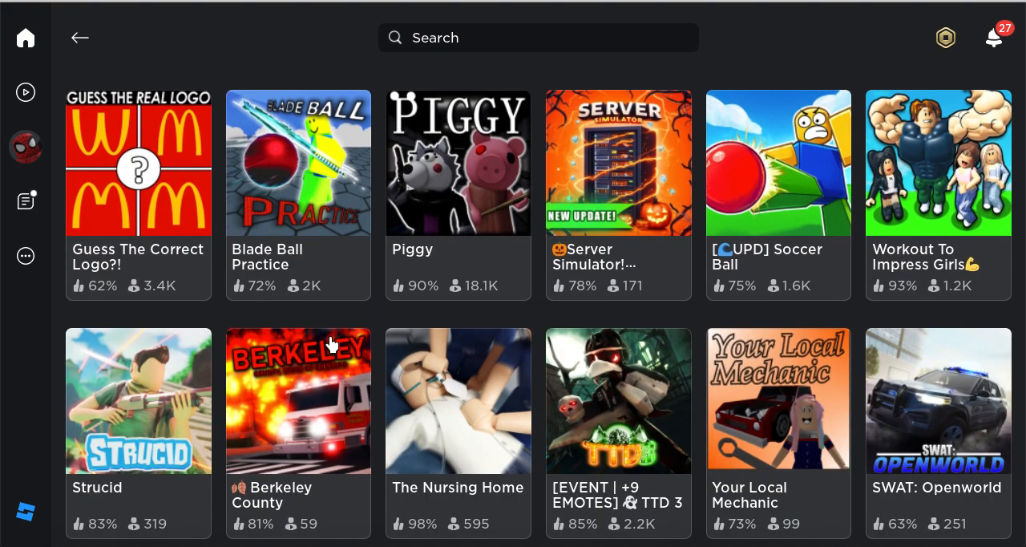
scroll(down, 3)
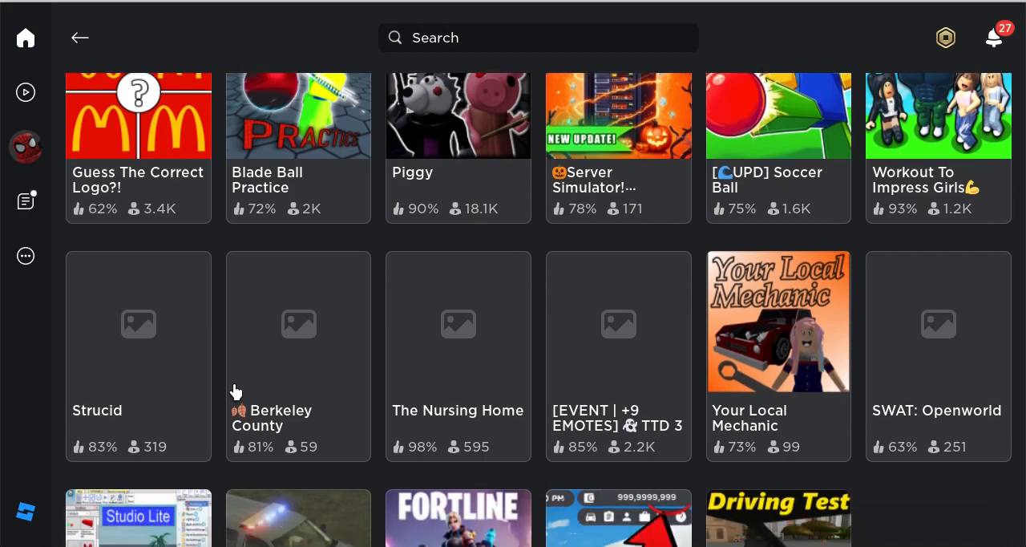
scroll(down, 3)
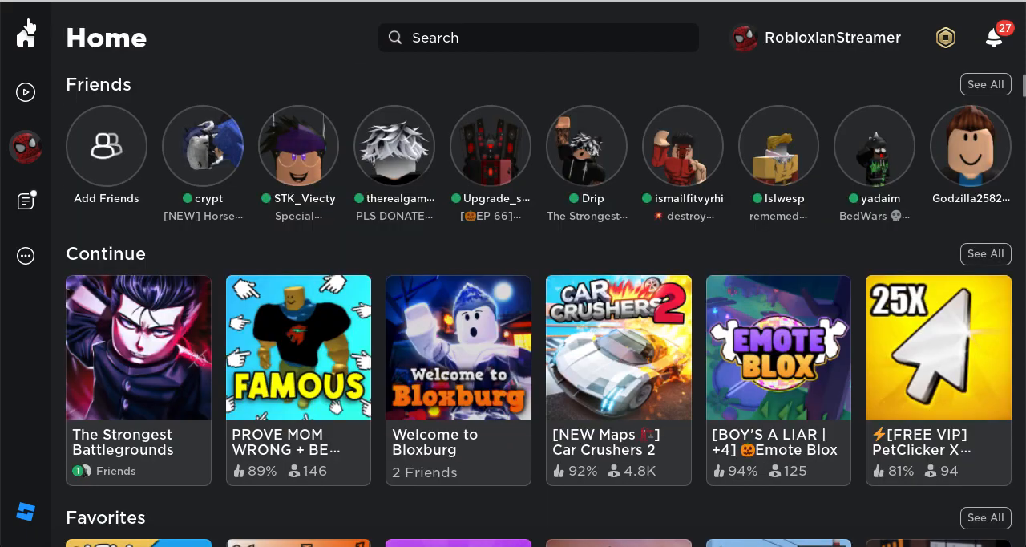
Step: Scroll to Recommended For You and start the PLS DONATE but you're OLIX game
scroll(down, 3)
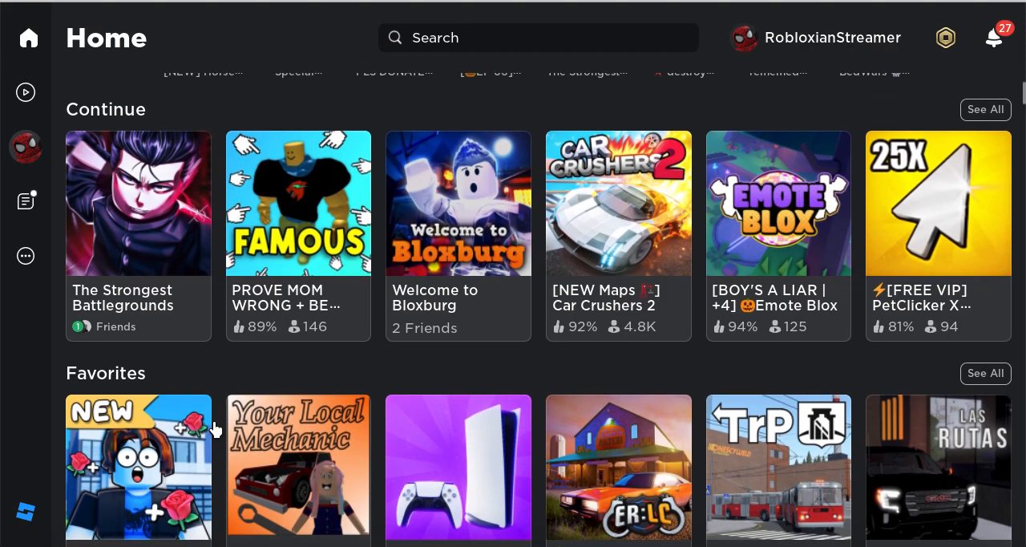
scroll(down, 3)
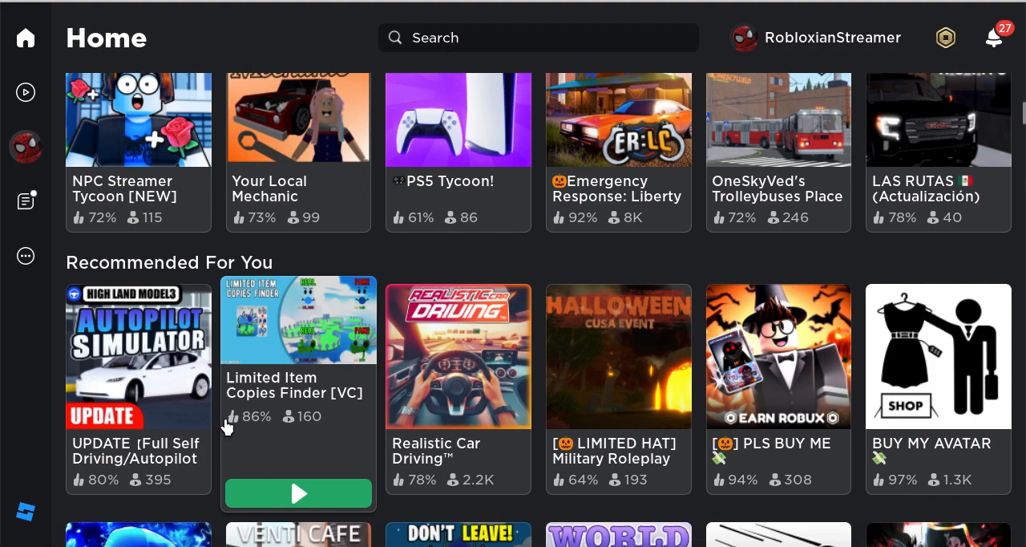
scroll(down, 3)
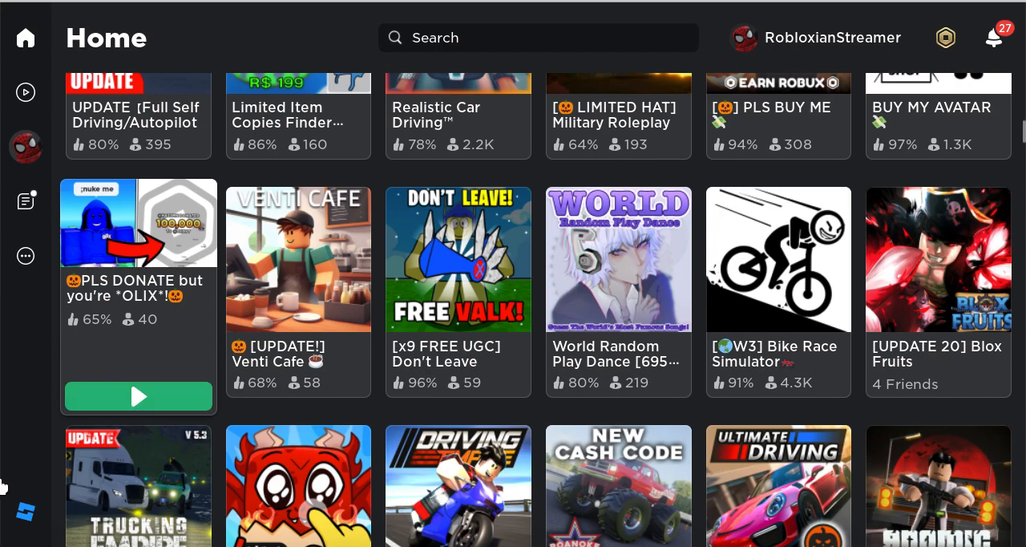
click(138, 396)
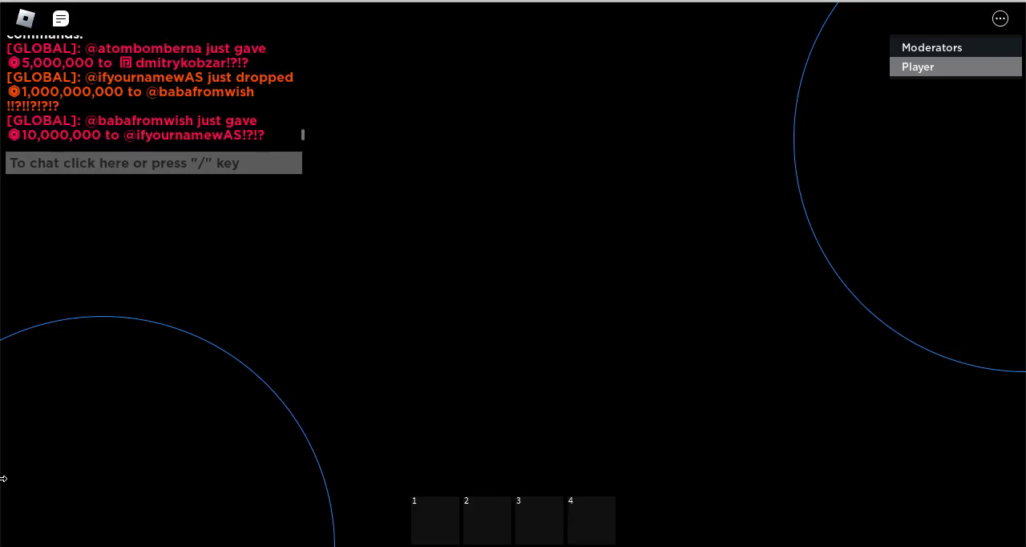
Step: Focus the game window while the PLS DONATE world finishes loading
click(918, 67)
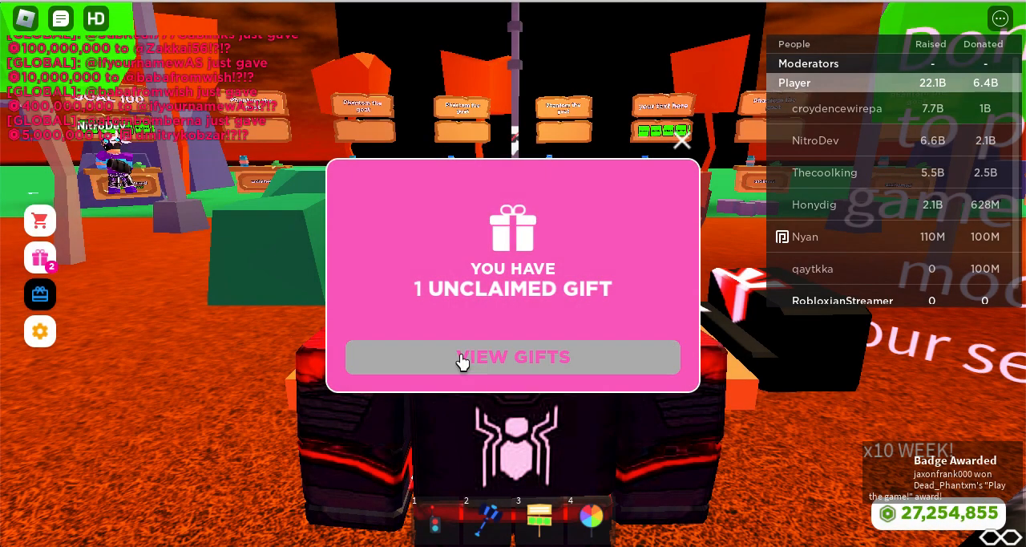
Step: Claim the 5,000 Robux gift and daily login streak rewards, then dismiss the Offline Donations prompt
click(513, 356)
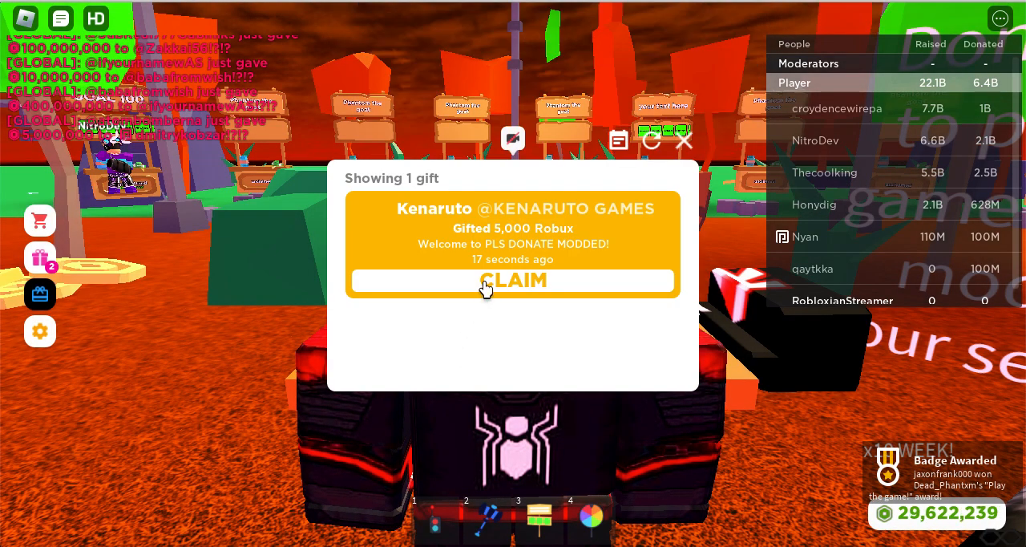
click(513, 280)
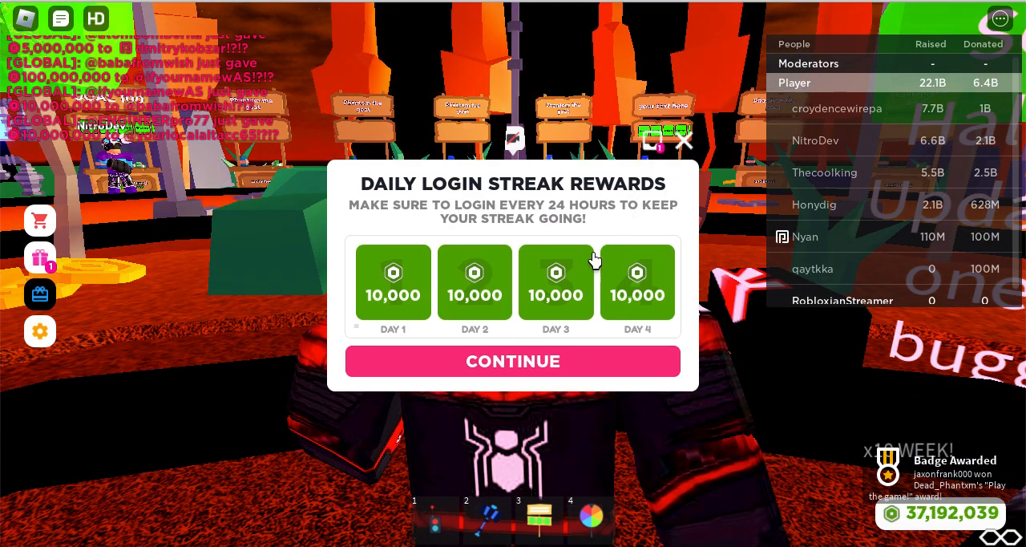
click(513, 361)
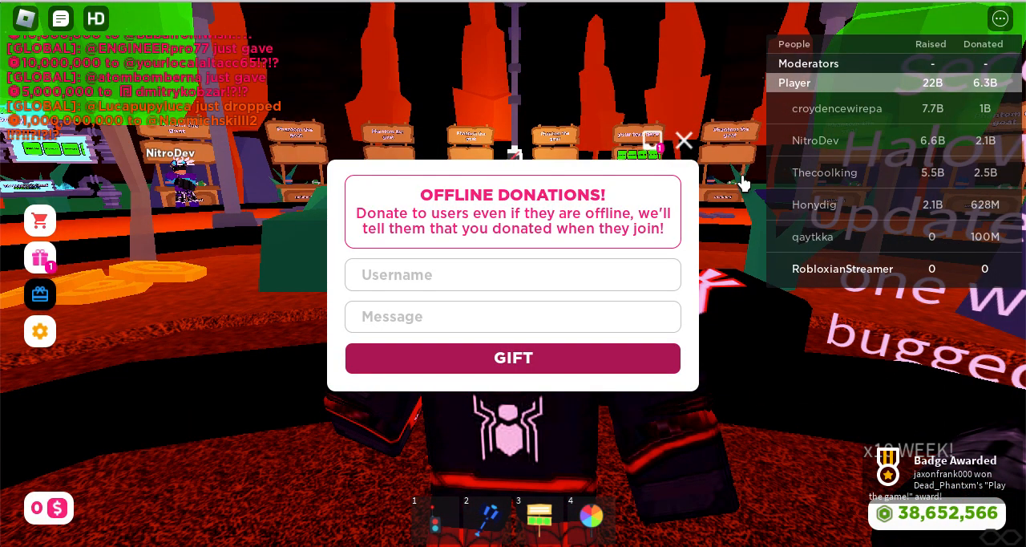
click(685, 141)
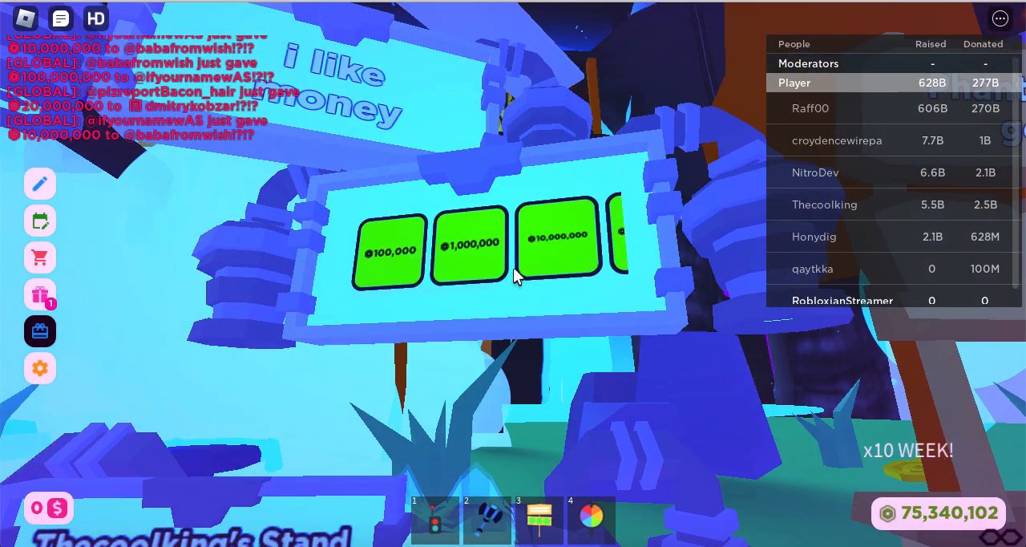
click(558, 249)
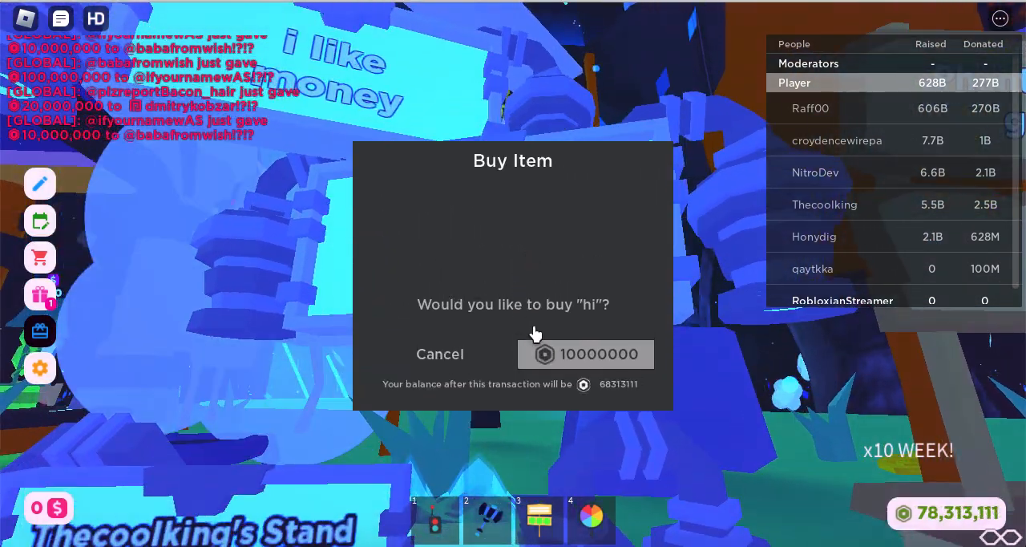
click(587, 353)
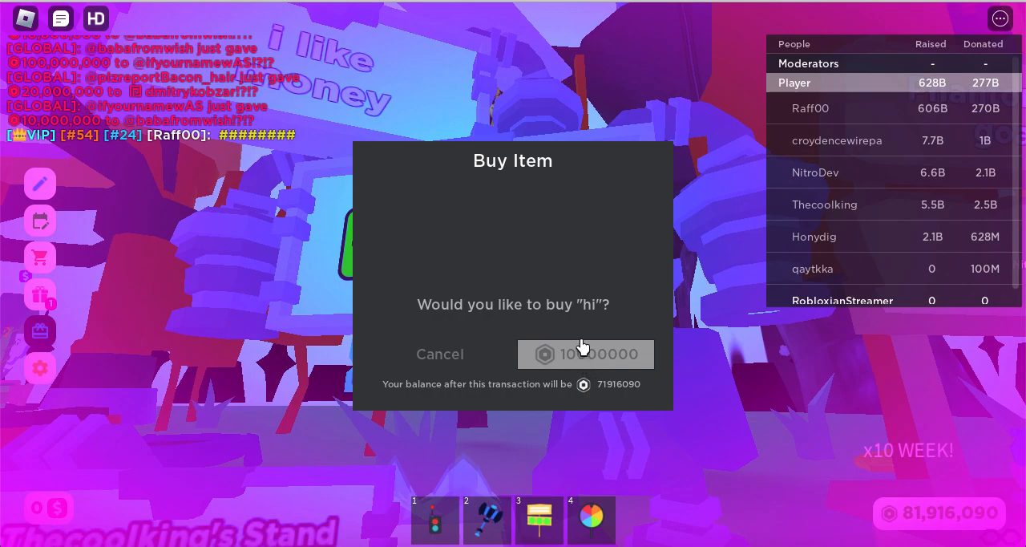
click(586, 353)
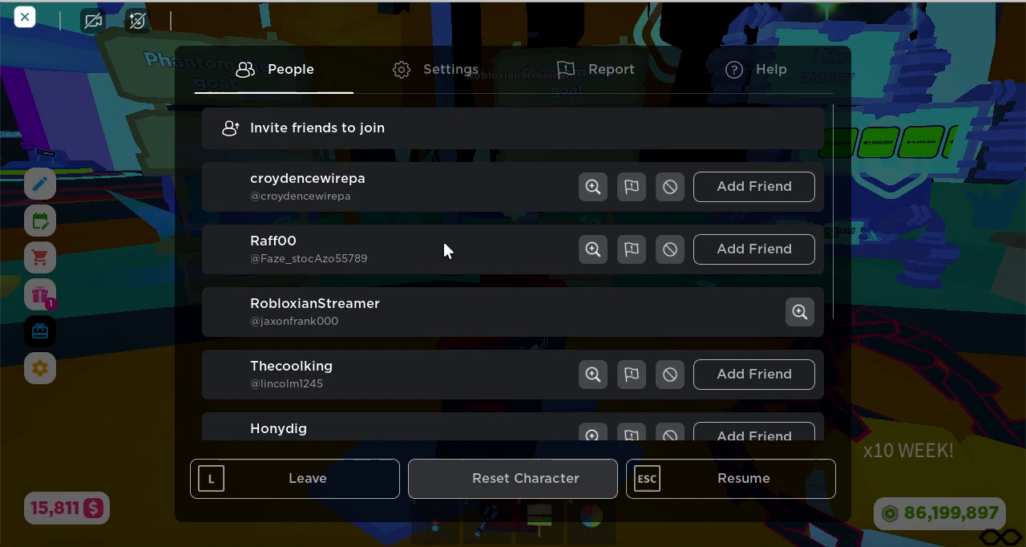
mouse_move(455, 257)
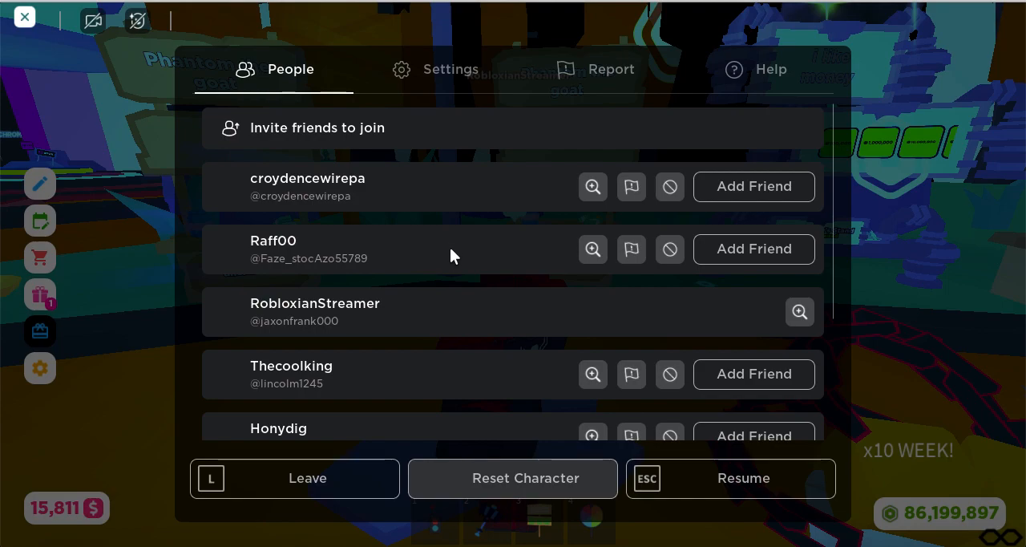
mouse_move(19, 528)
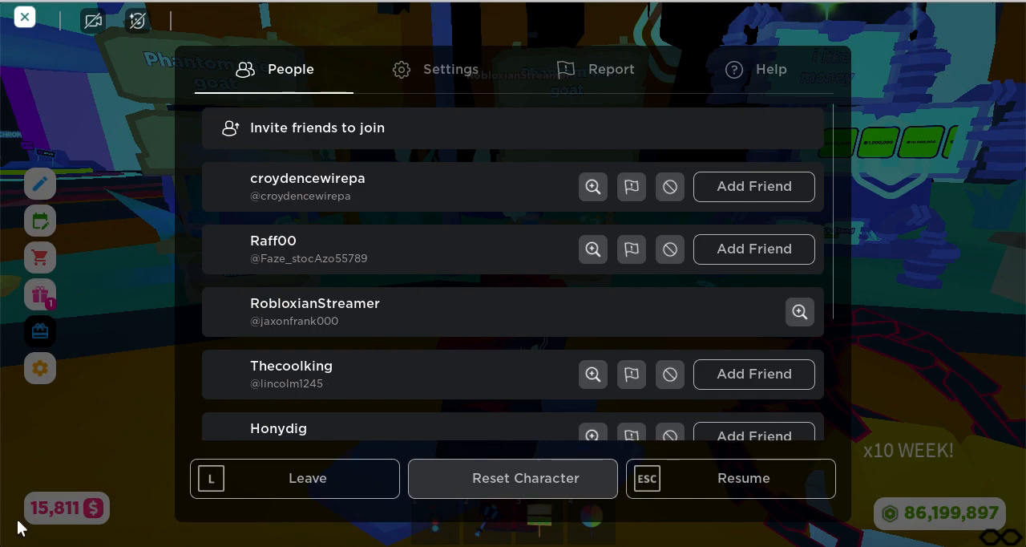
mouse_move(6, 498)
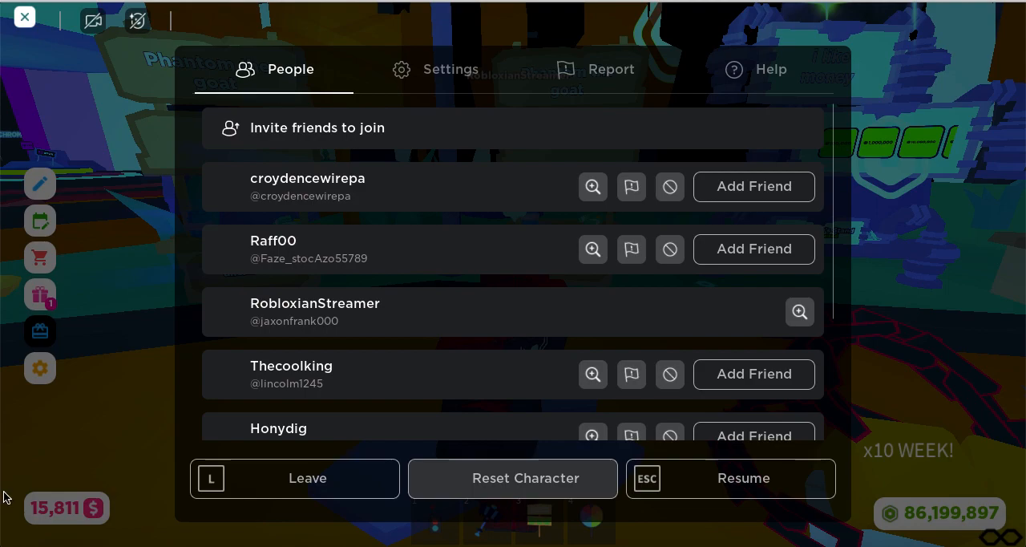
mouse_move(241, 495)
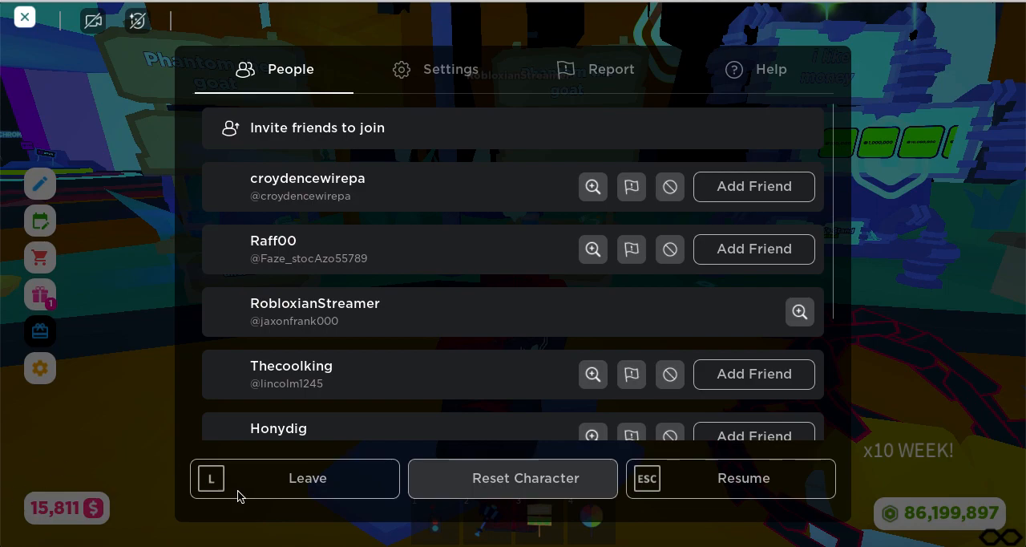
mouse_move(77, 337)
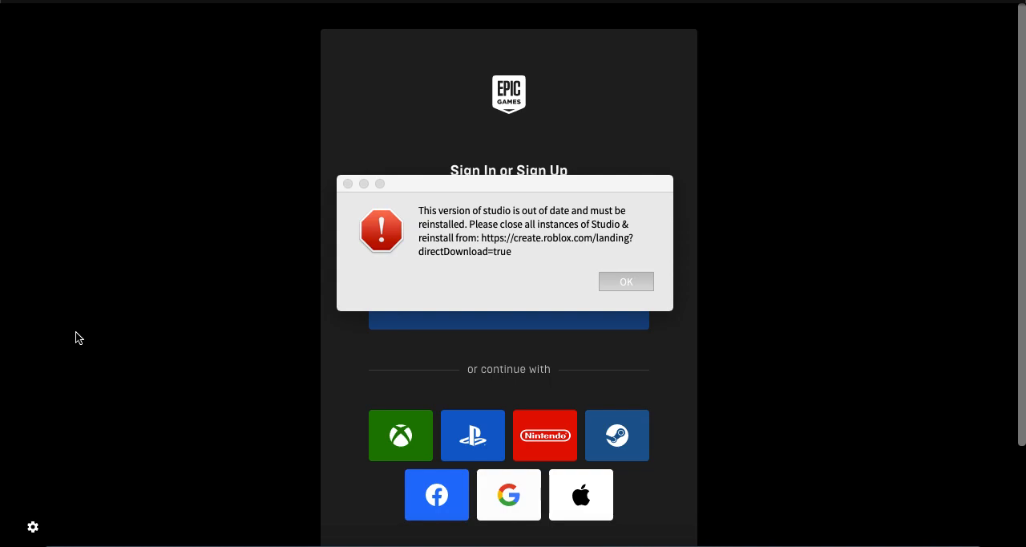
mouse_move(157, 337)
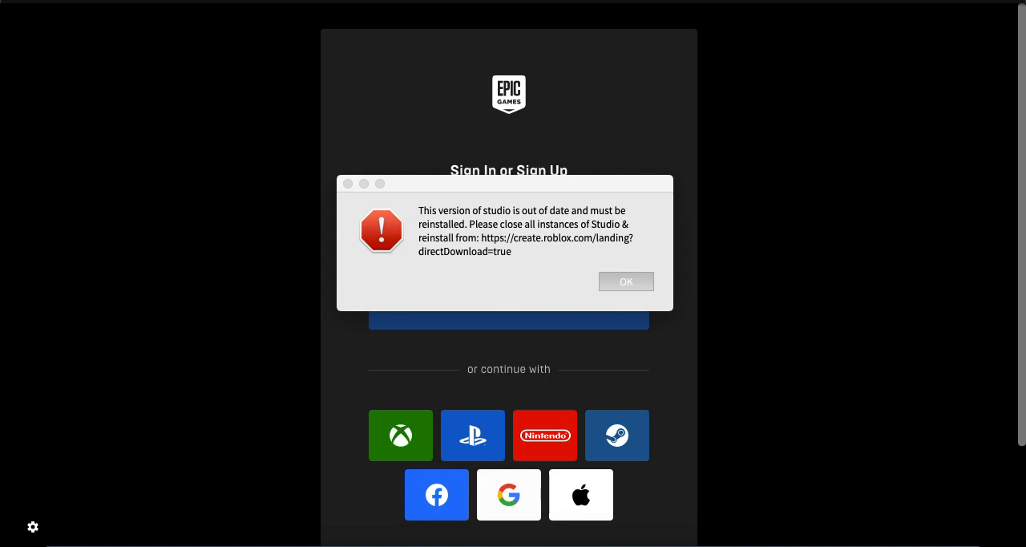
Step: Dismiss the out-of-date Studio warning twice, leaving the Epic Games sign-in page
click(626, 282)
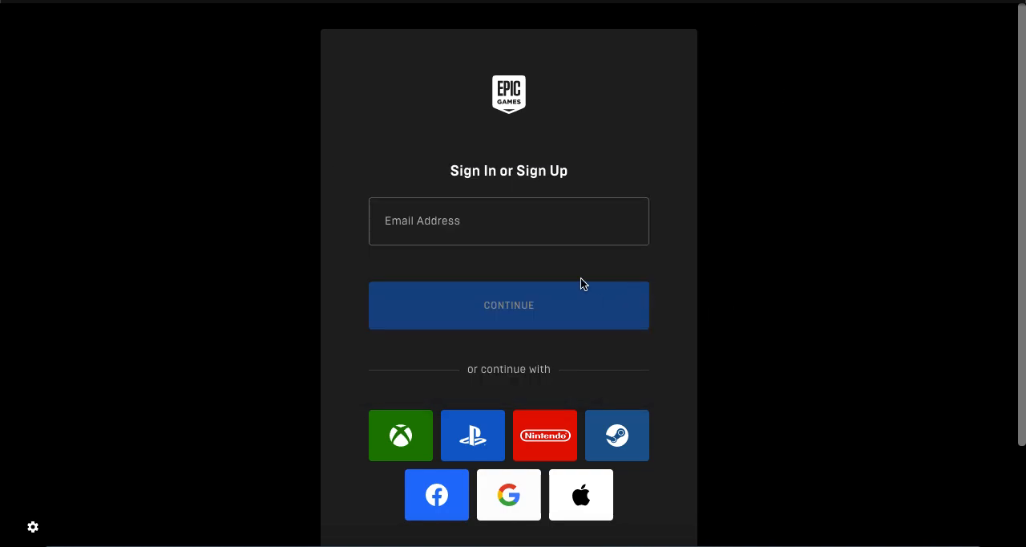
mouse_move(748, 285)
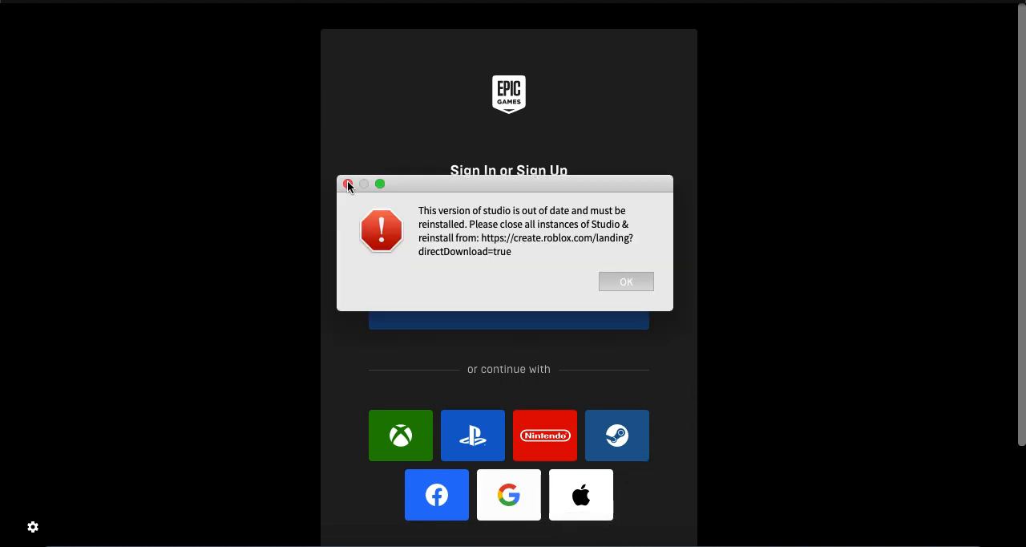
click(348, 185)
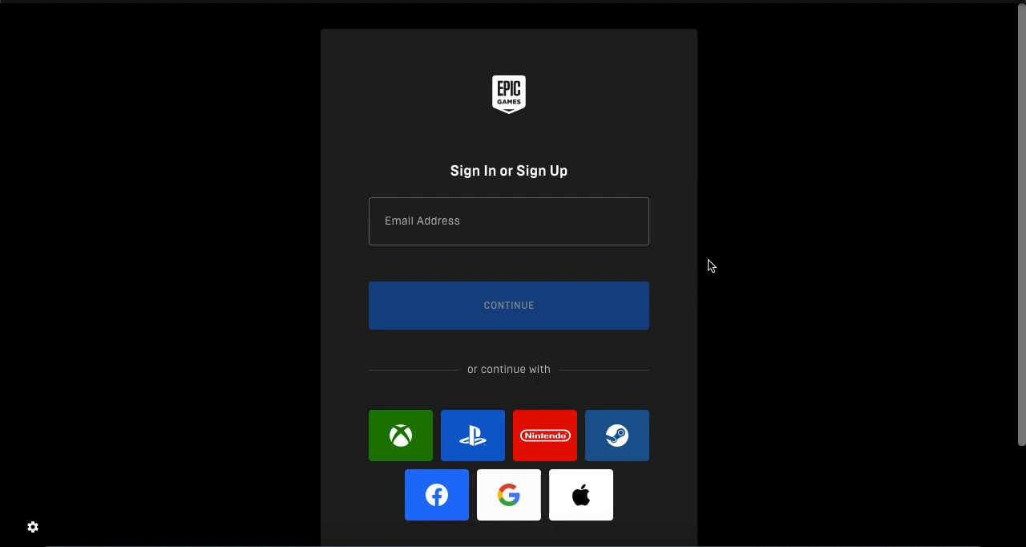
scroll(down, 3)
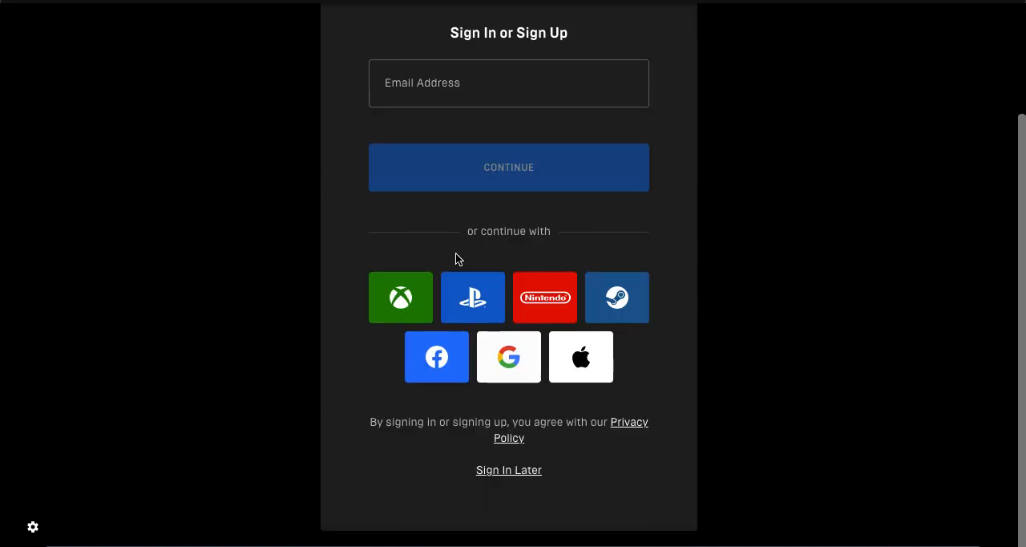